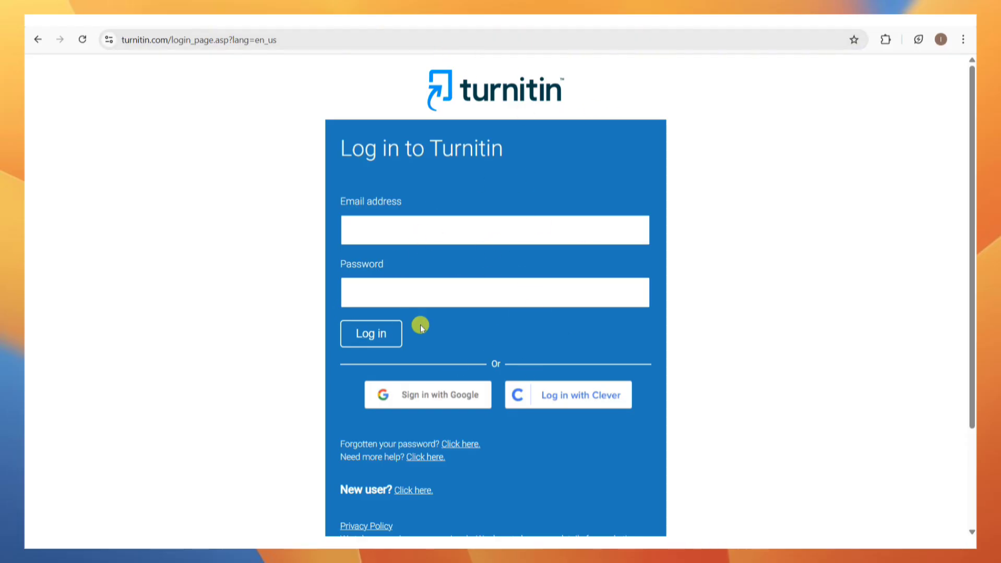
pyautogui.moveTo(490, 260)
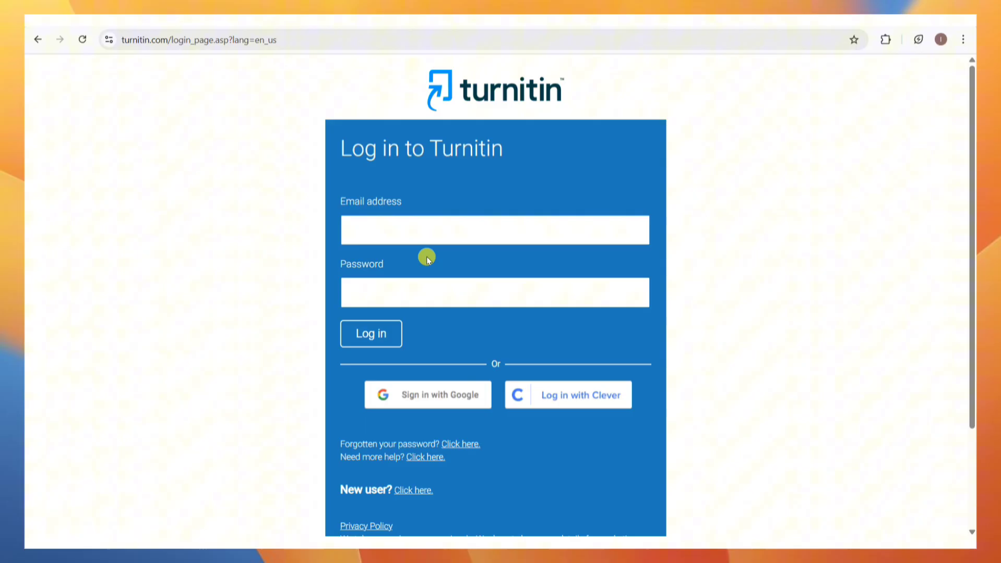
pyautogui.moveTo(357, 212)
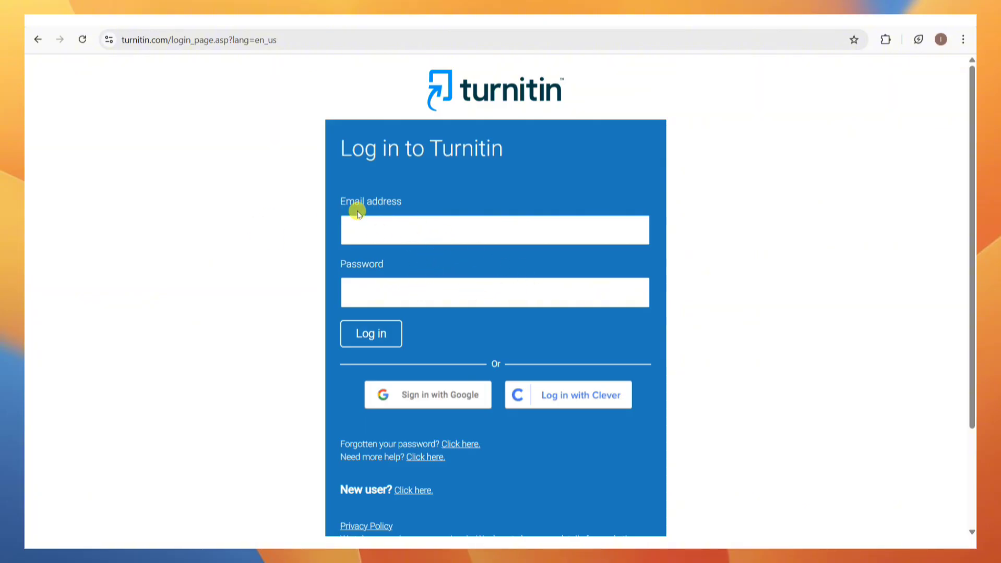
# Log in to the Turnitin student account using the saved email and password
pyautogui.click(494, 229)
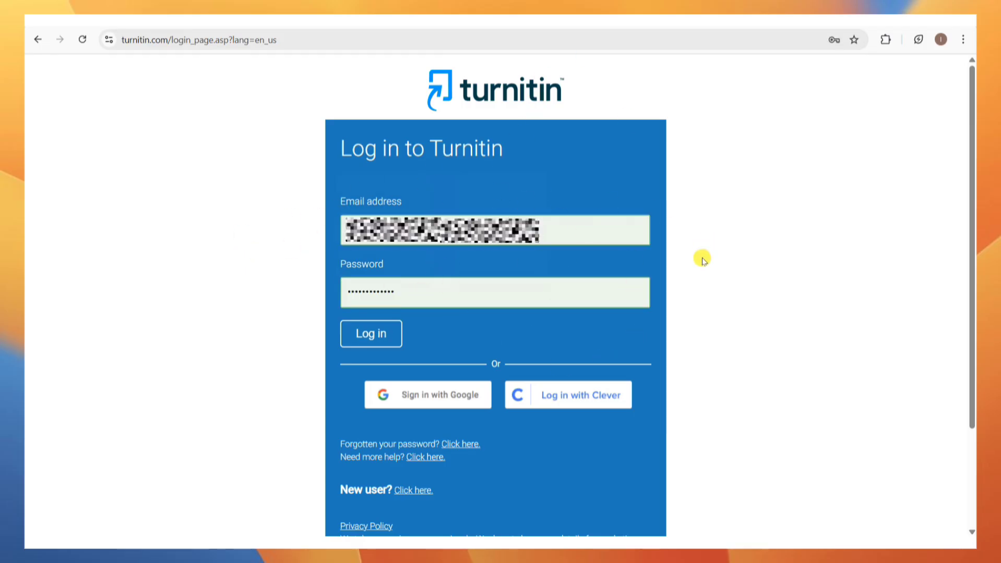
pyautogui.click(370, 334)
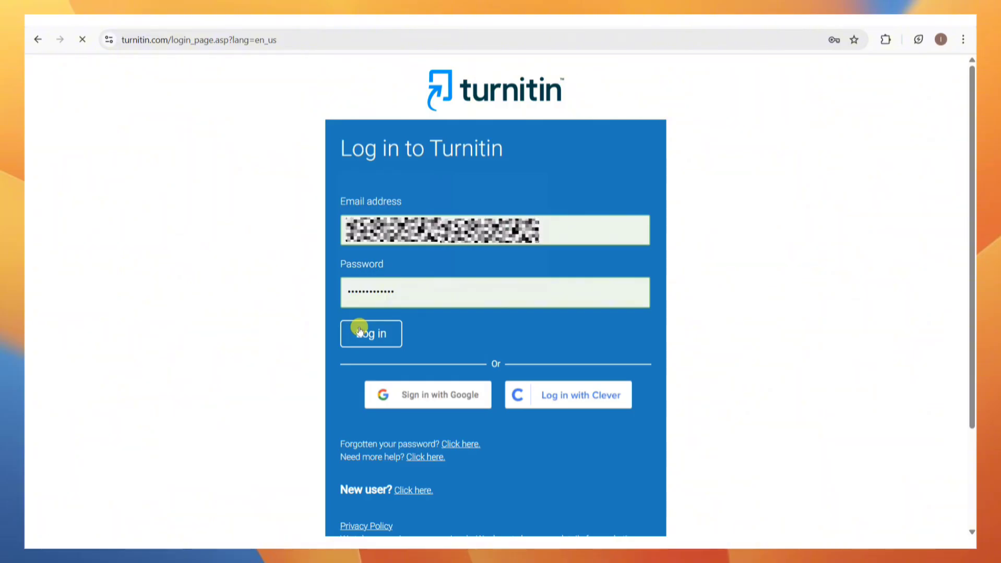
pyautogui.click(369, 334)
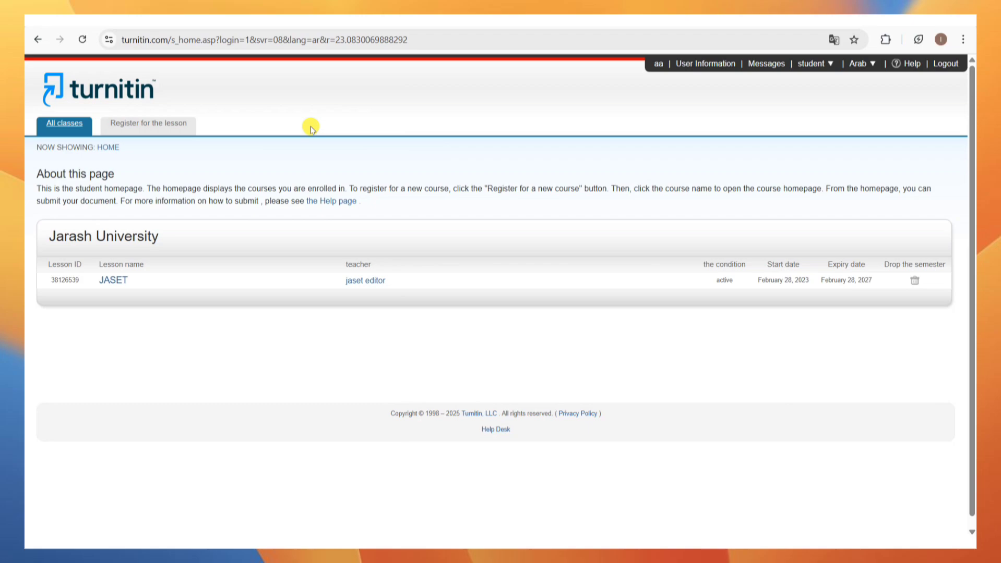
# From the JASET class homepage, go to the 'Register for the lesson' page
pyautogui.click(63, 122)
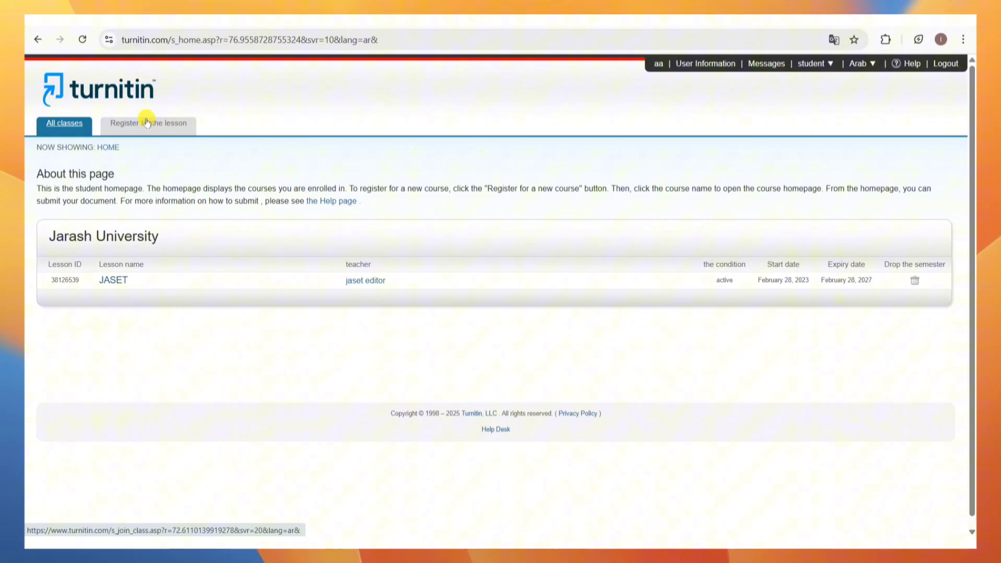
pyautogui.click(149, 123)
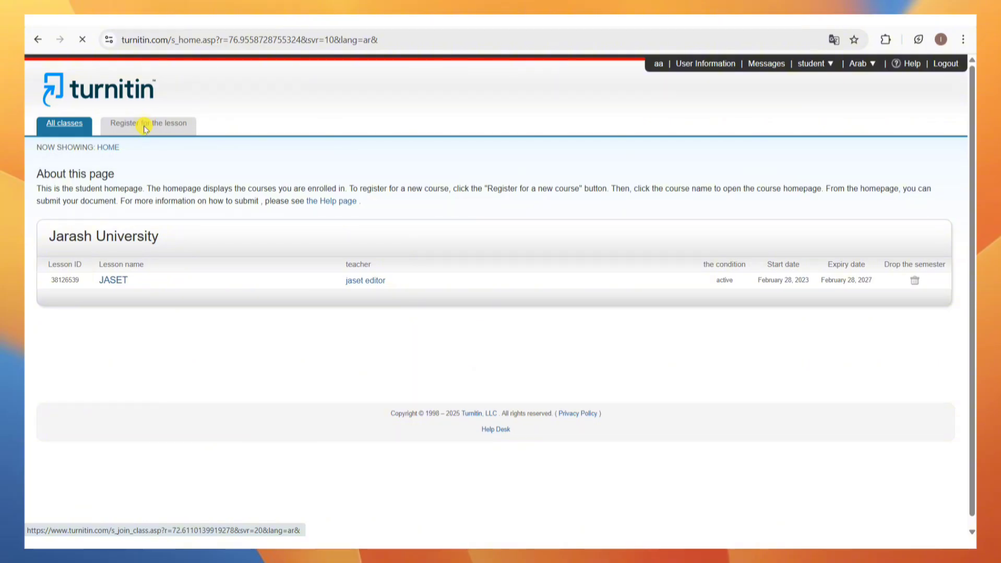
# Open the registration form and select the Lesson ID and Registration key fields
pyautogui.click(148, 123)
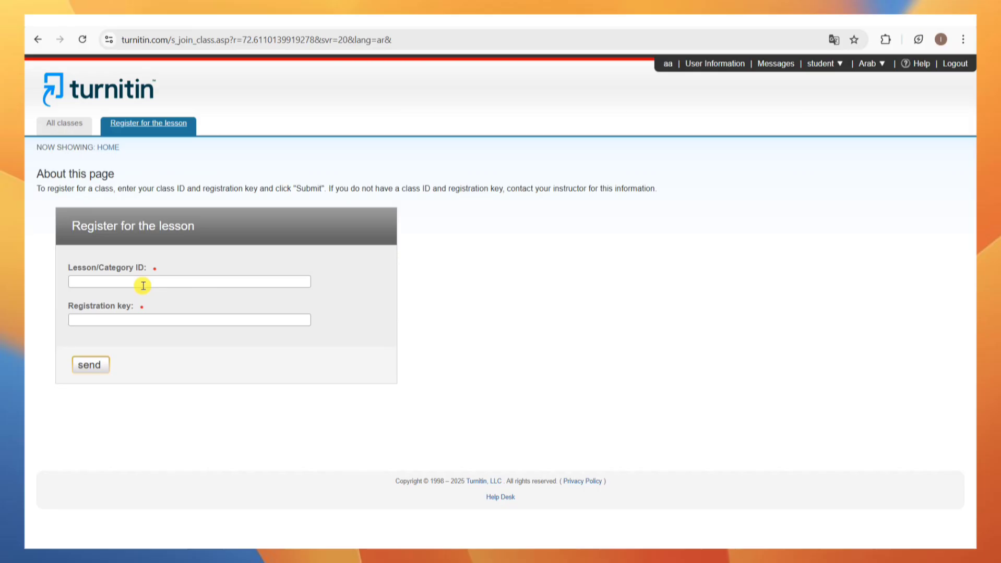
pyautogui.click(188, 281)
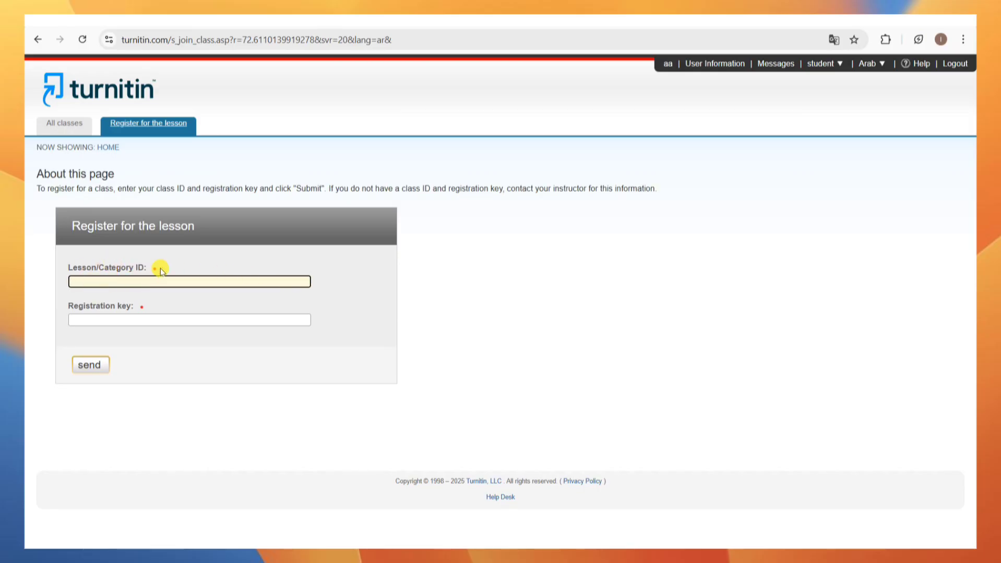
pyautogui.click(189, 320)
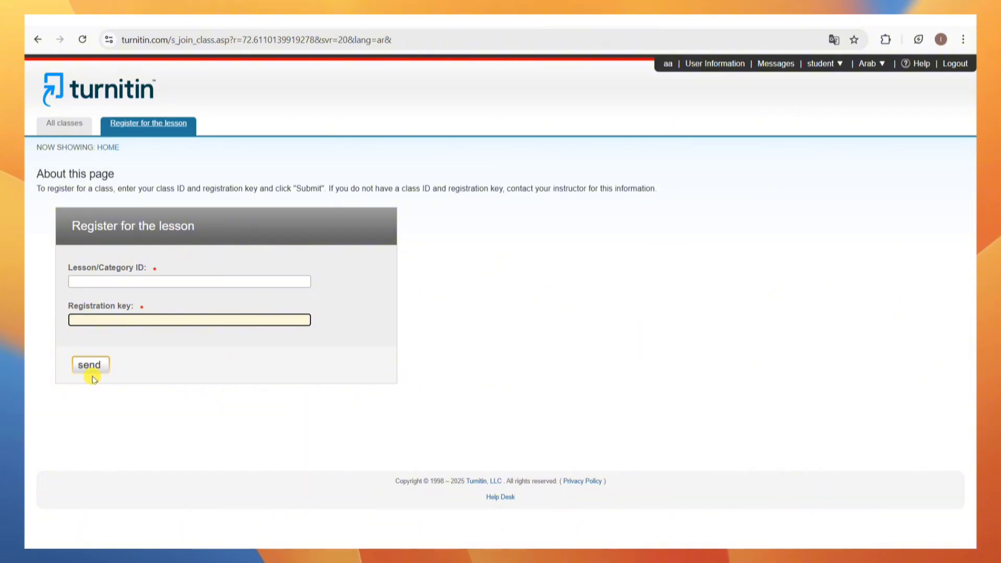
pyautogui.moveTo(206, 320)
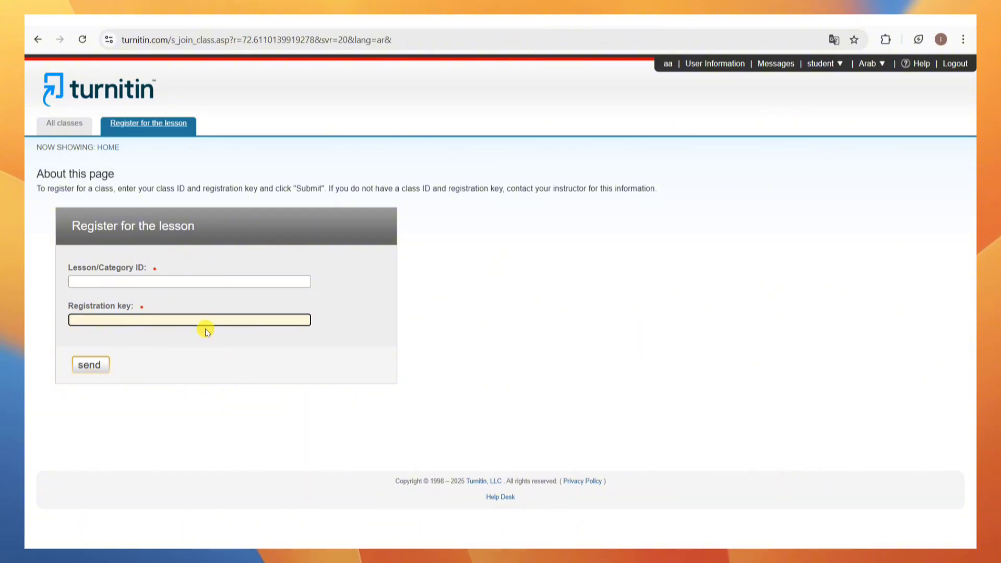
pyautogui.click(189, 320)
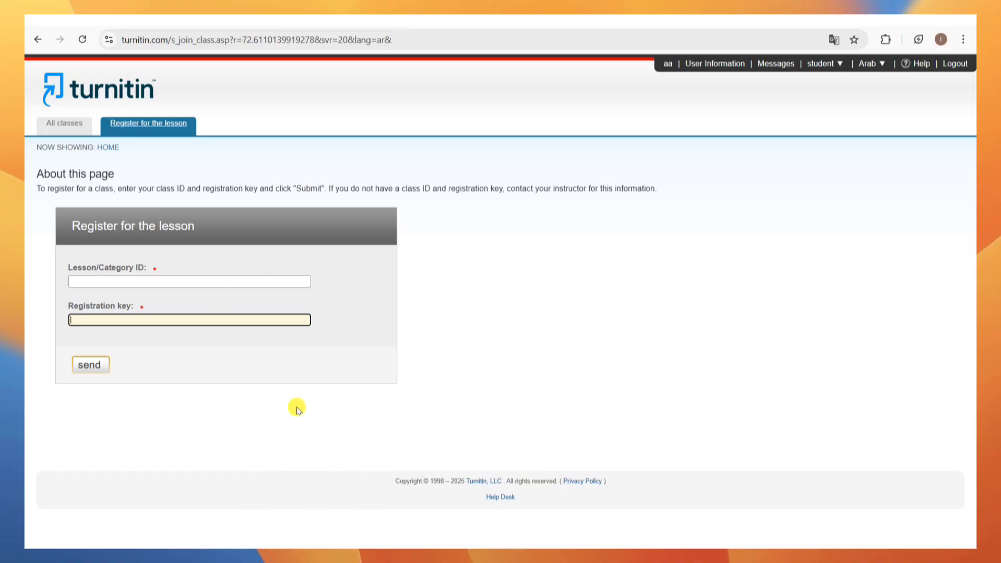
pyautogui.moveTo(475, 372)
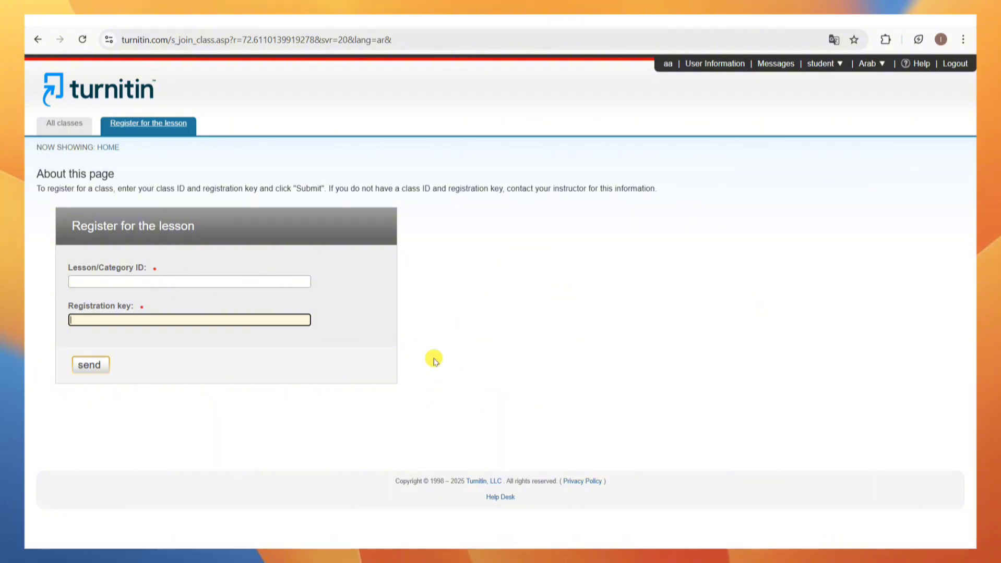
pyautogui.moveTo(487, 299)
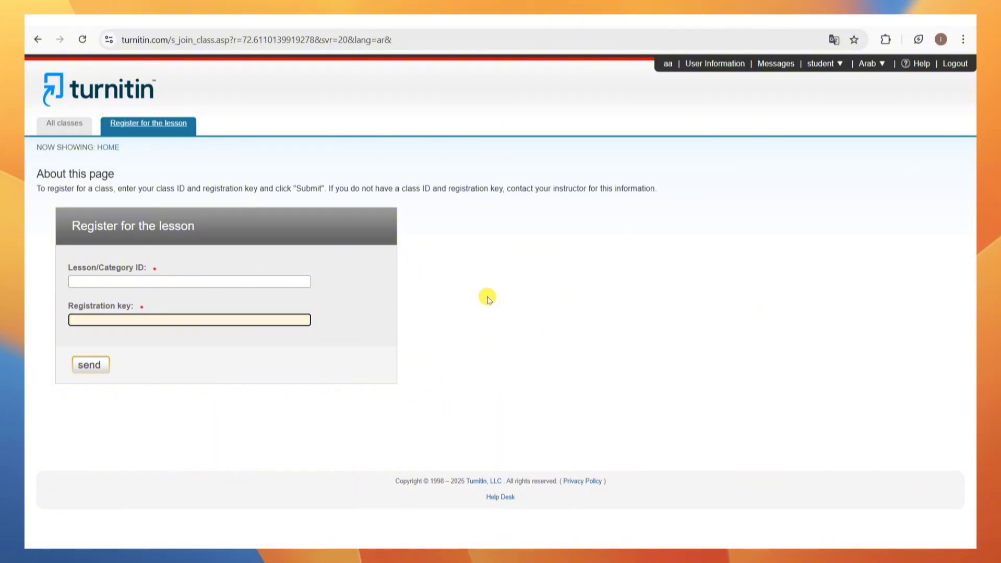